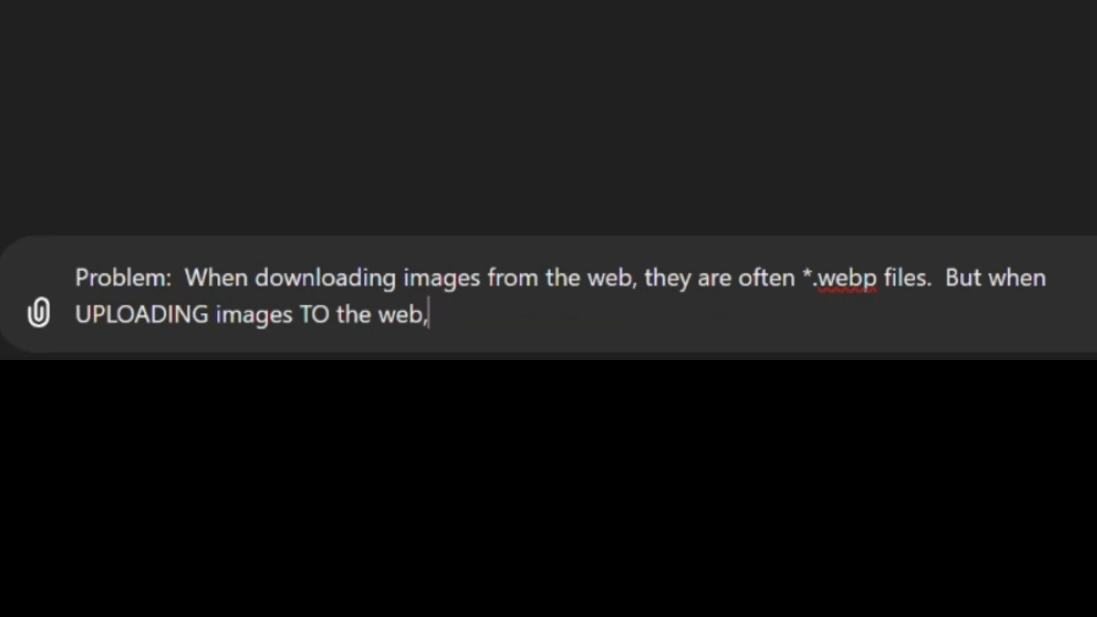
Draft the prompt text that sites rarely accept *.webp file uploads.
type("sites rarely A")
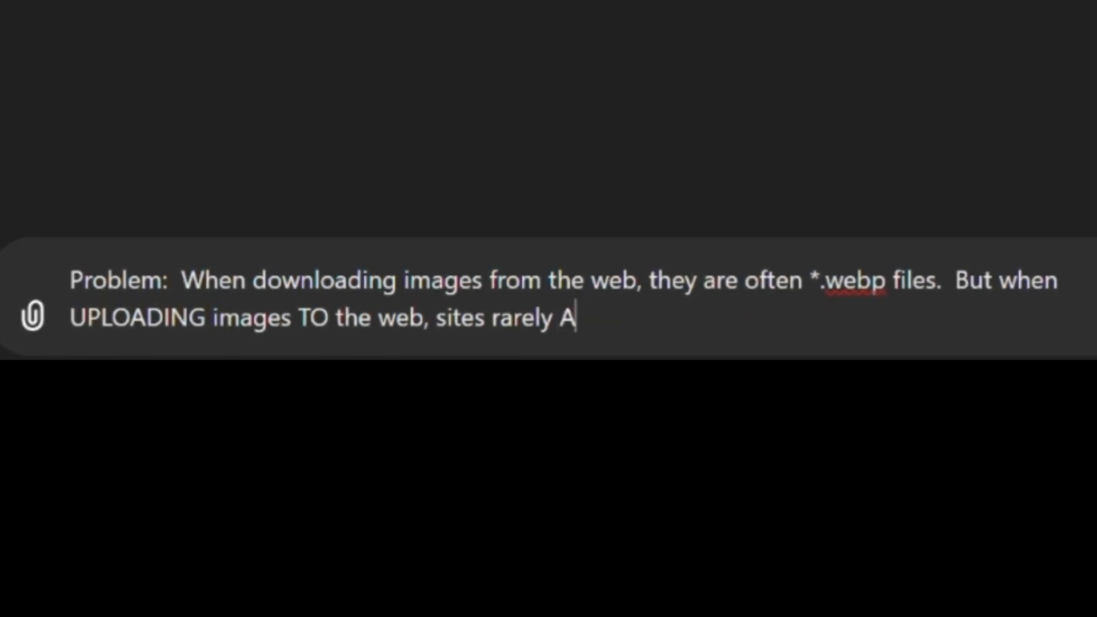
type("CCEPT *.webp files.")
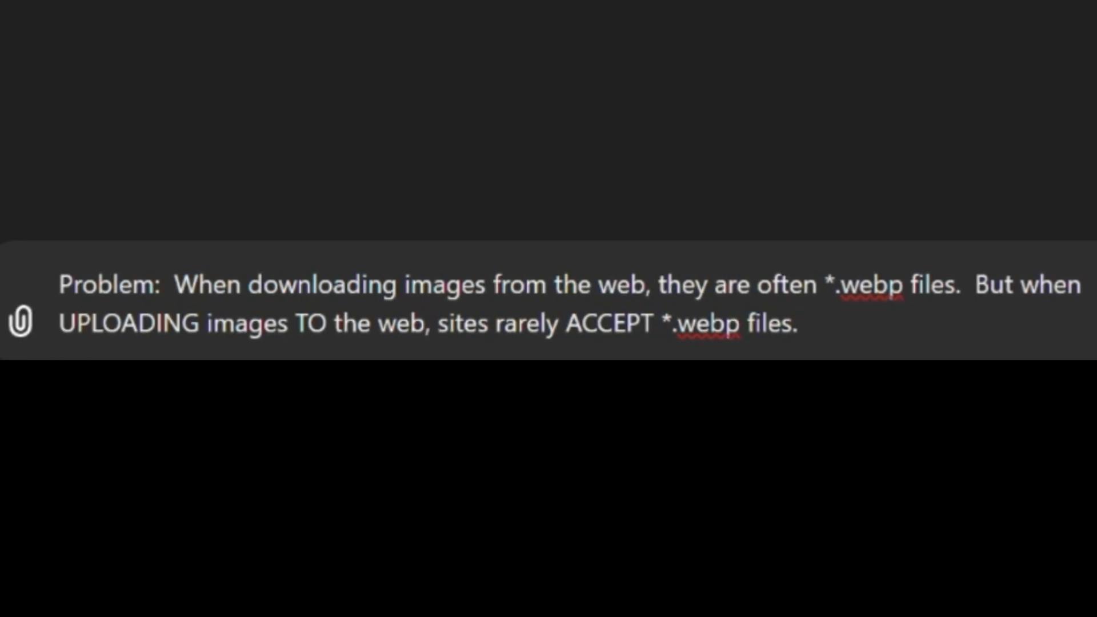
type("Id")
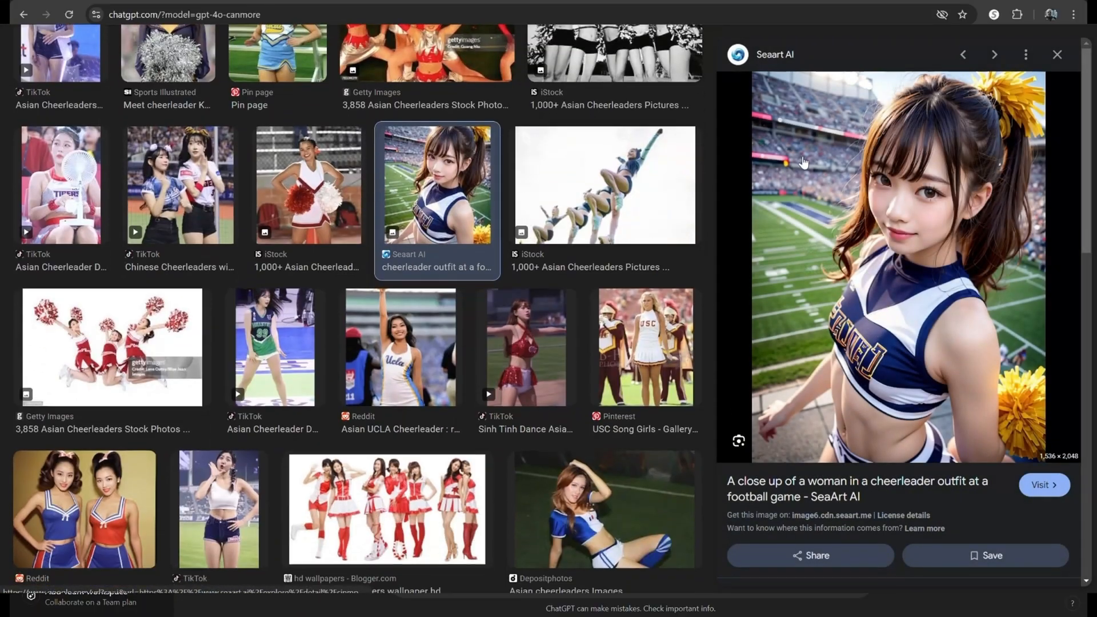
Use 'Save image as...' on the cheerleader image and examine its suggested .webp file name.
right_click(804, 161)
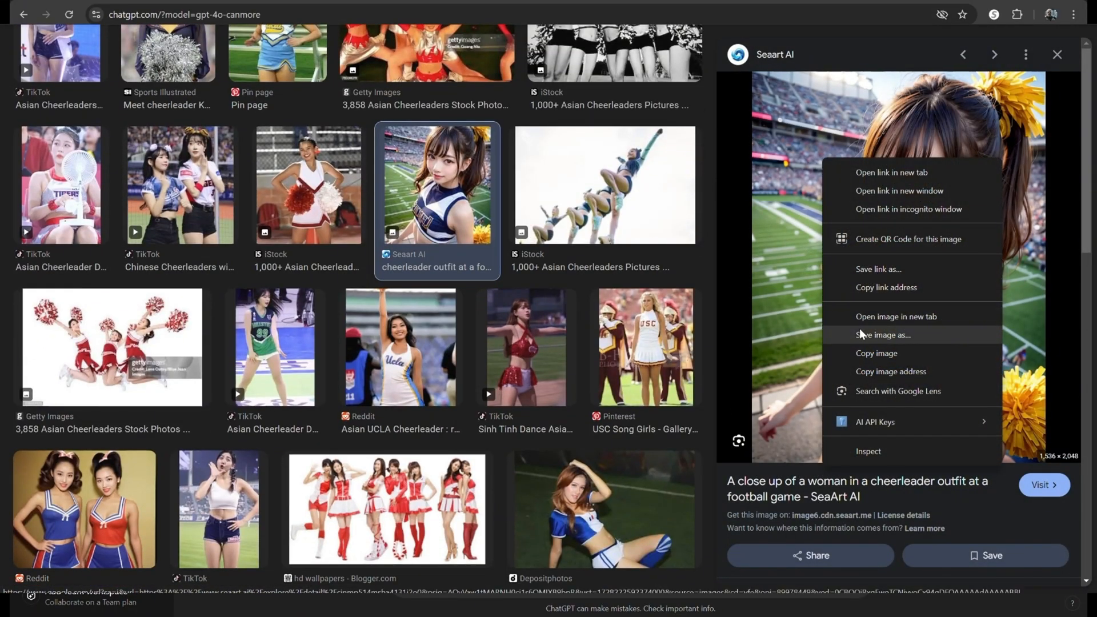
left_click(883, 335)
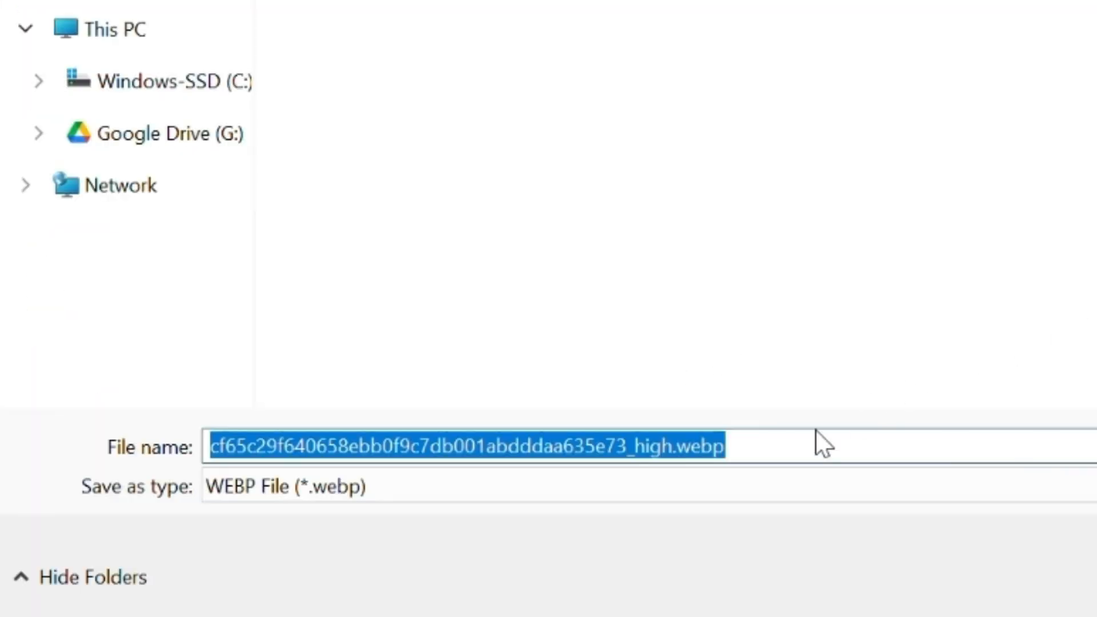
double_click(693, 447)
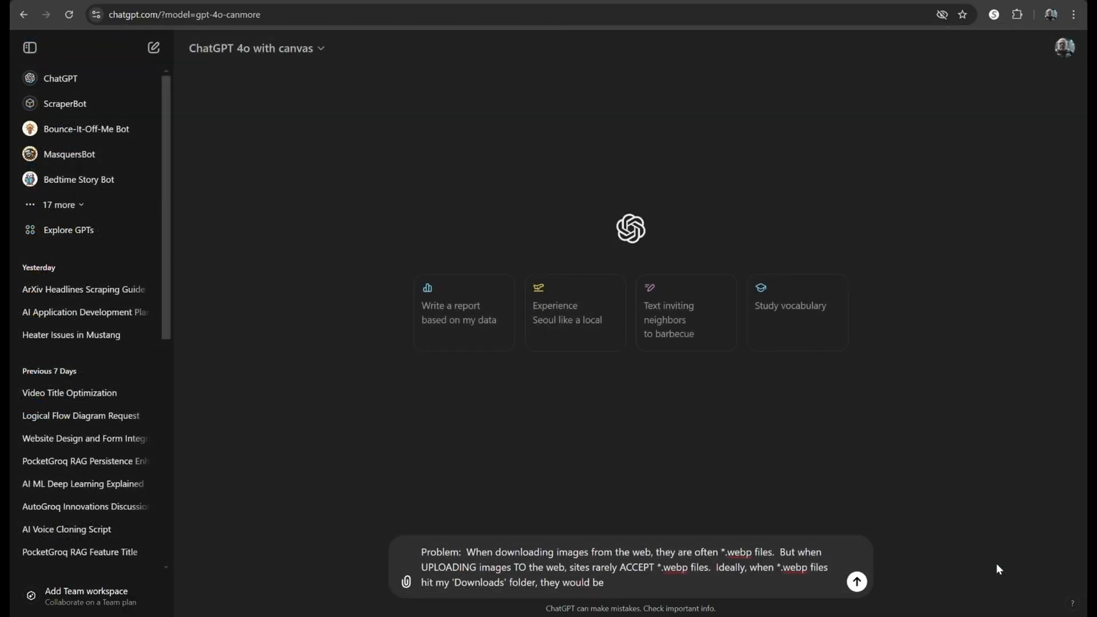
Add that WebP files in Downloads should be transformed into *.png files.
type("transformed")
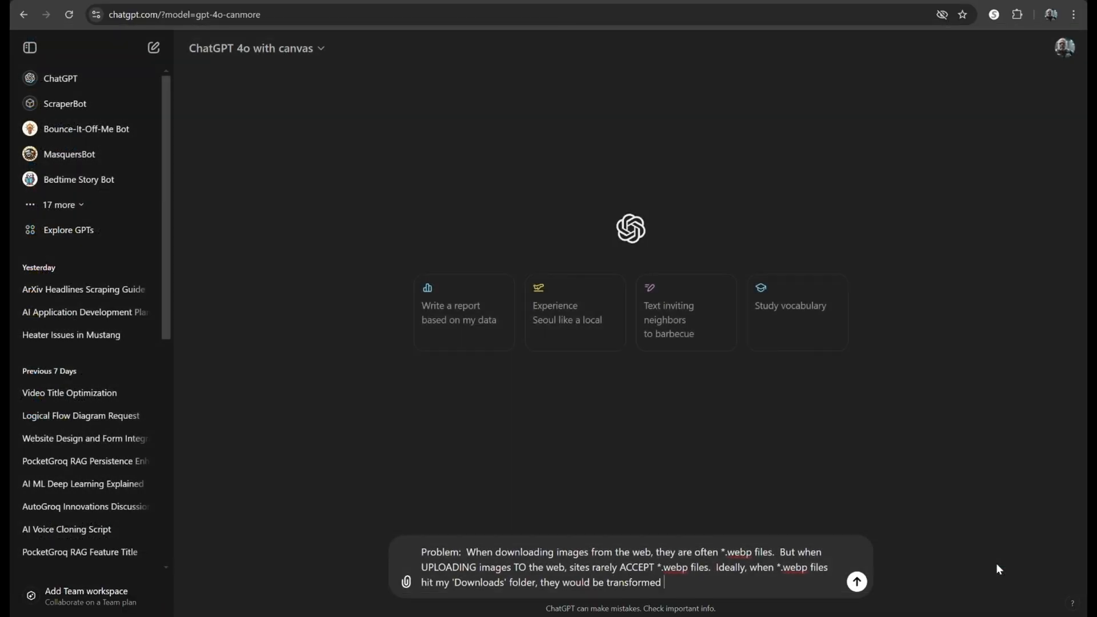
type("into *.png files.")
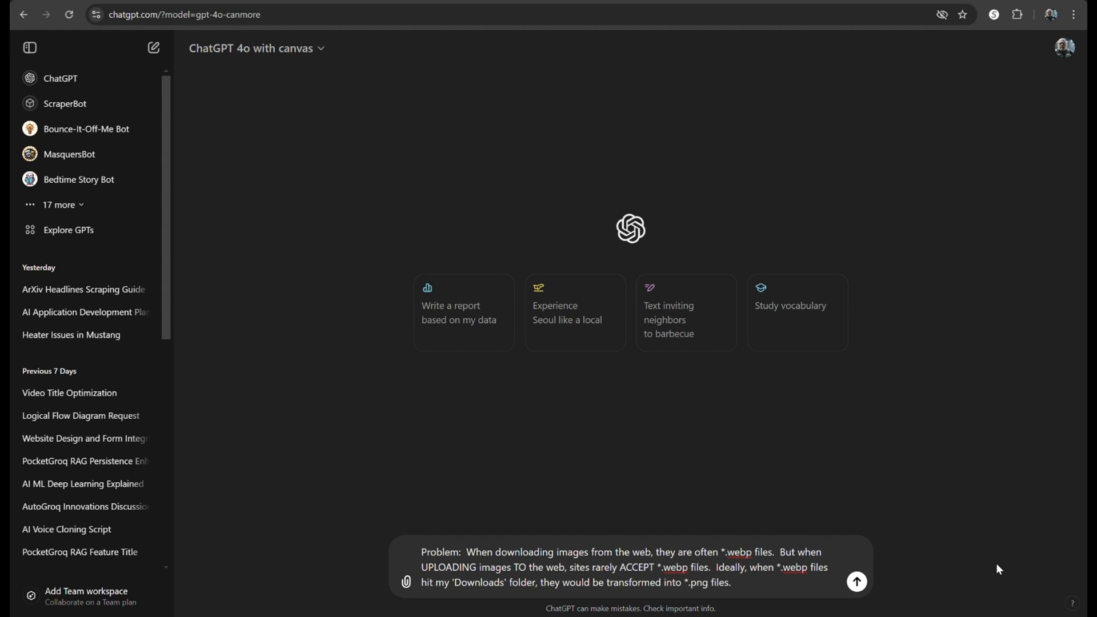
type("That is our goal.")
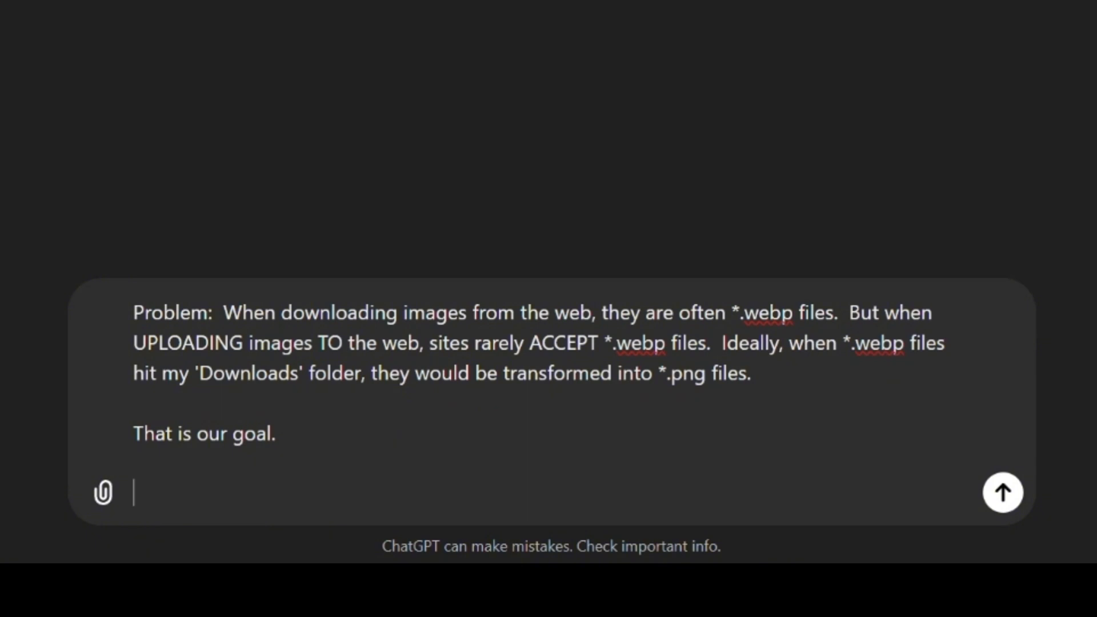
Add that the video is for non-programmers and ask ChatGPT to proceed.
type("Now, we're making a video")
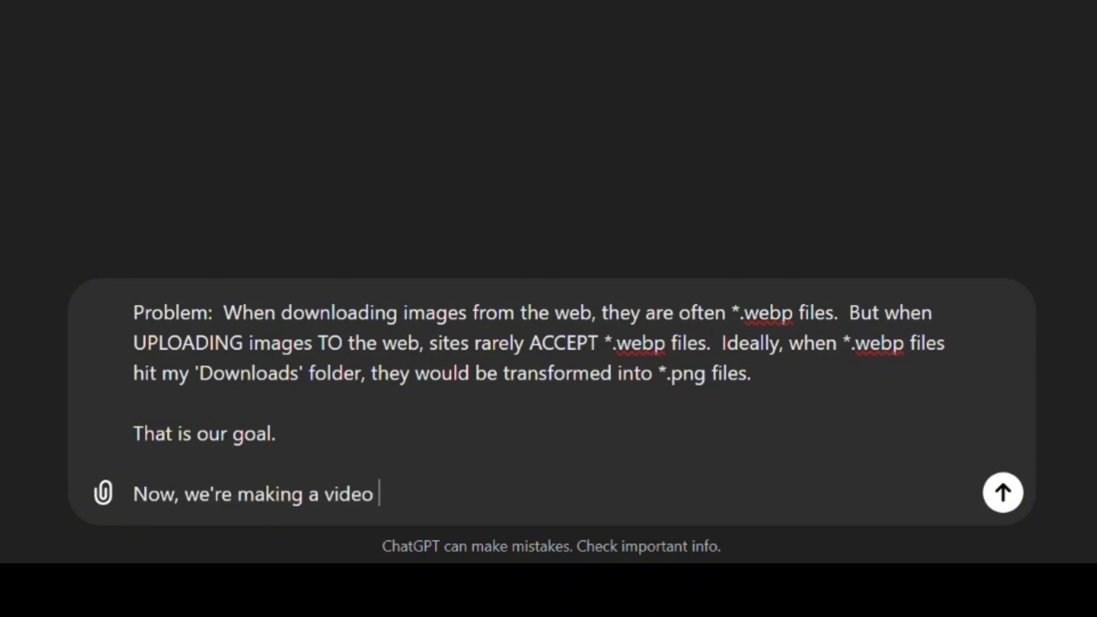
type("of this effort")
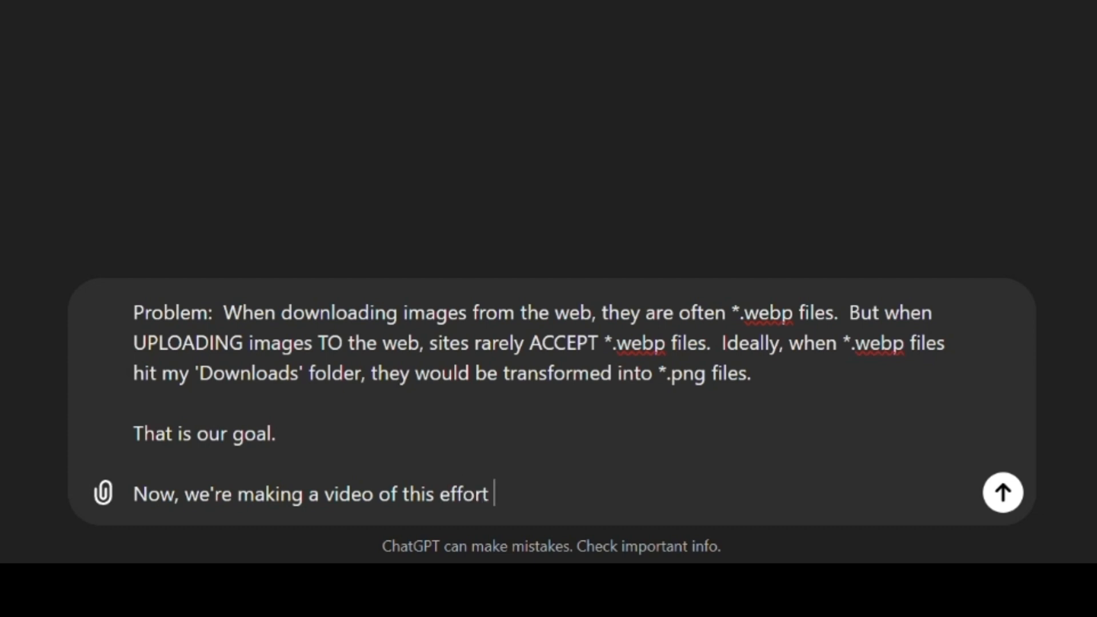
type("for non-programmers")
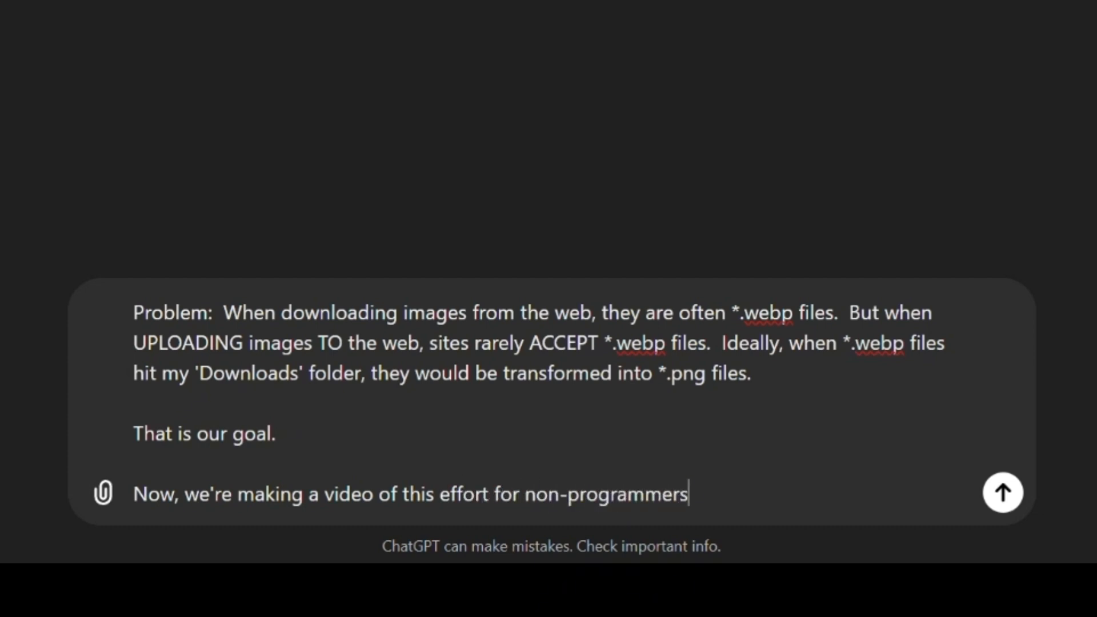
type(", so please proceed")
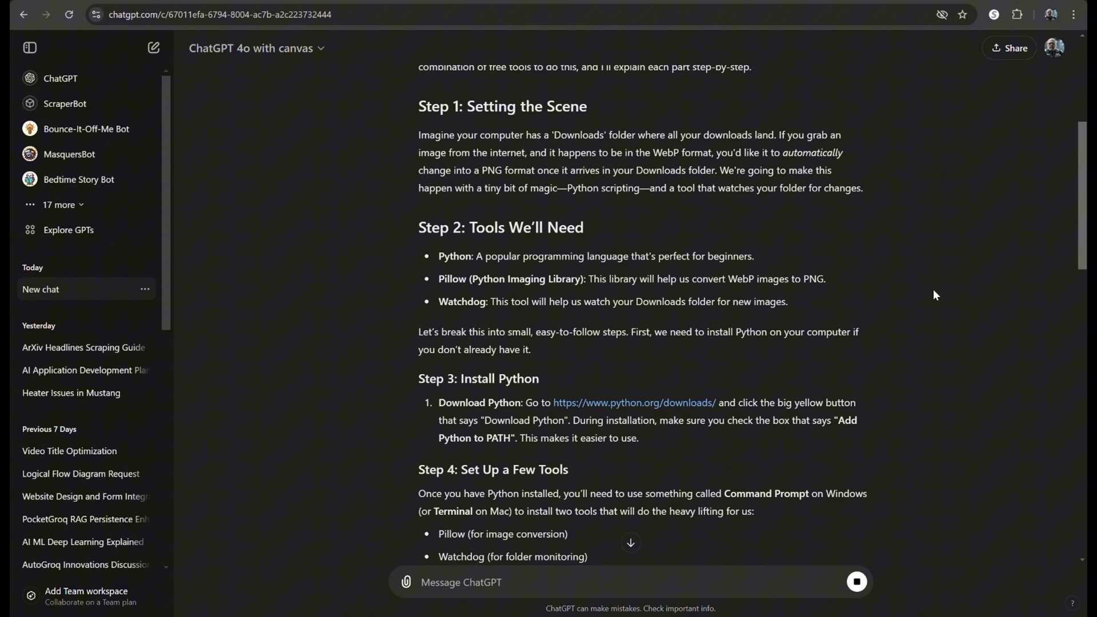
mouse_move(889, 310)
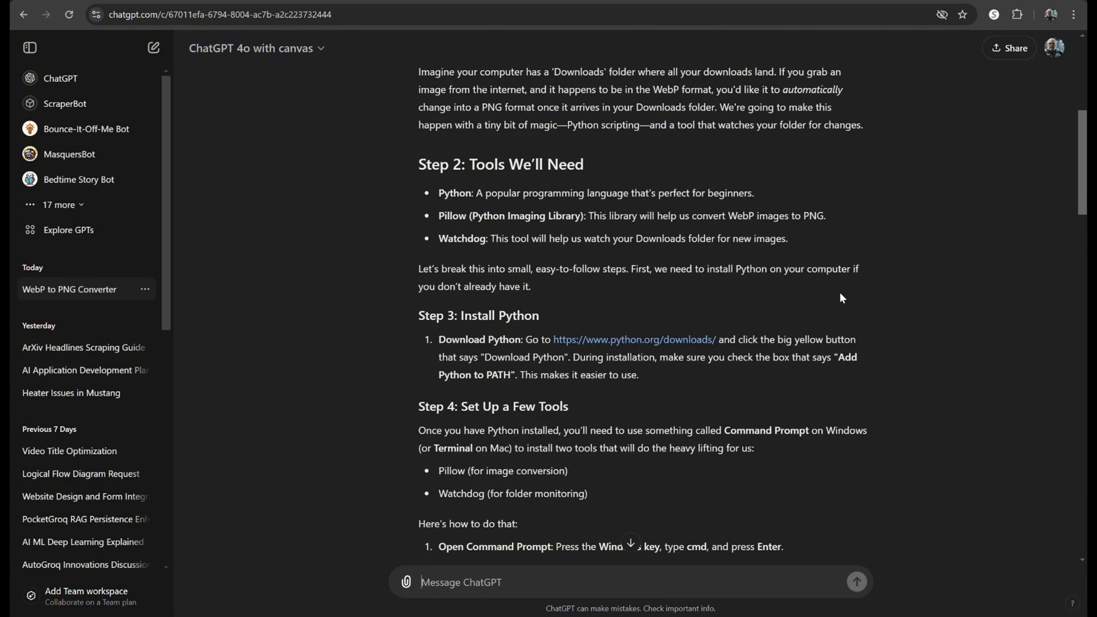
Review the guide down to the pip install step, then launch Command Prompt.
scroll("down", 3)
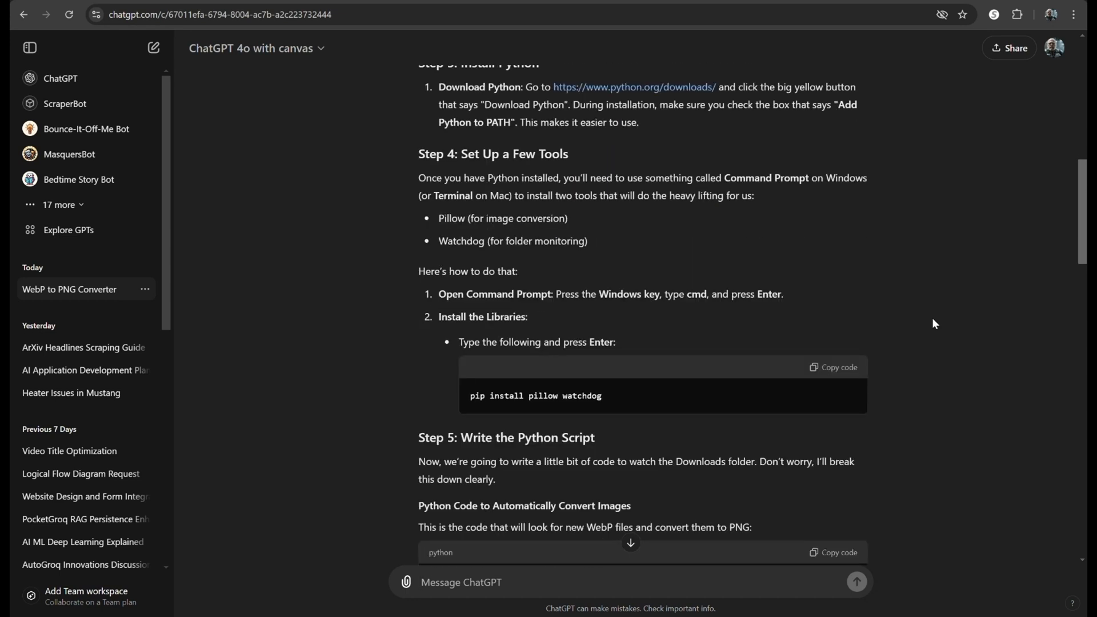
left_click(460, 582)
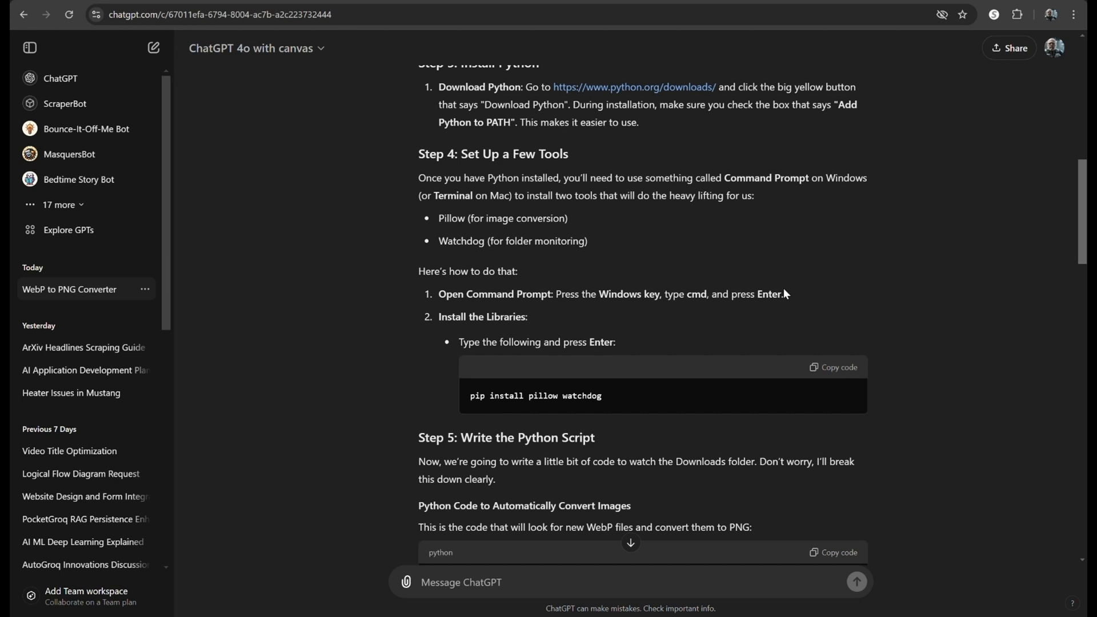
mouse_move(849, 376)
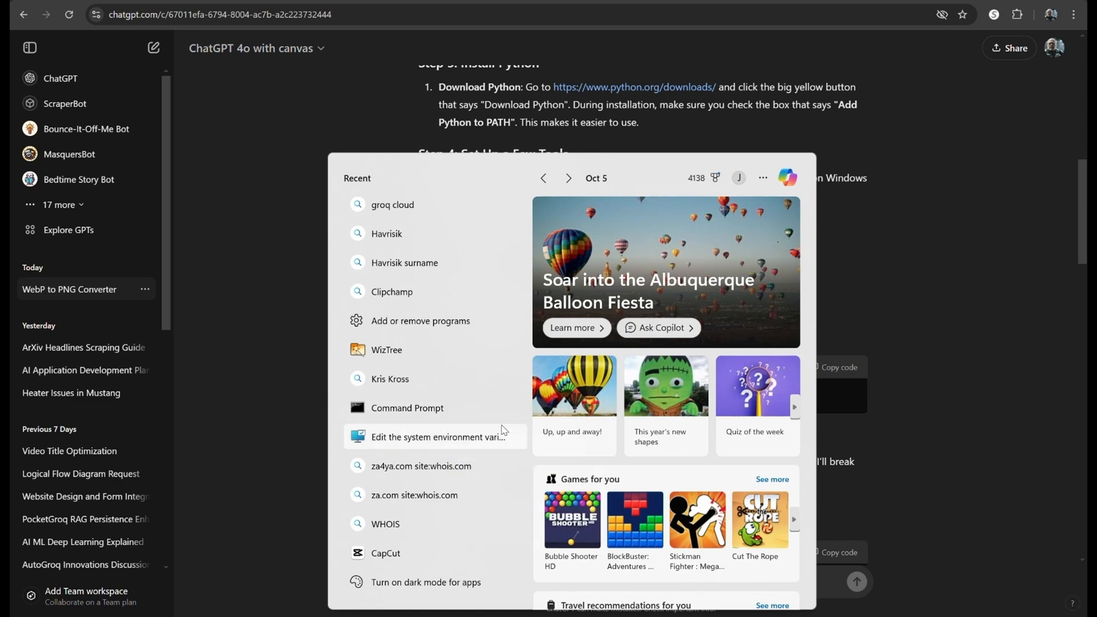
left_click(407, 408)
type("cd\\")
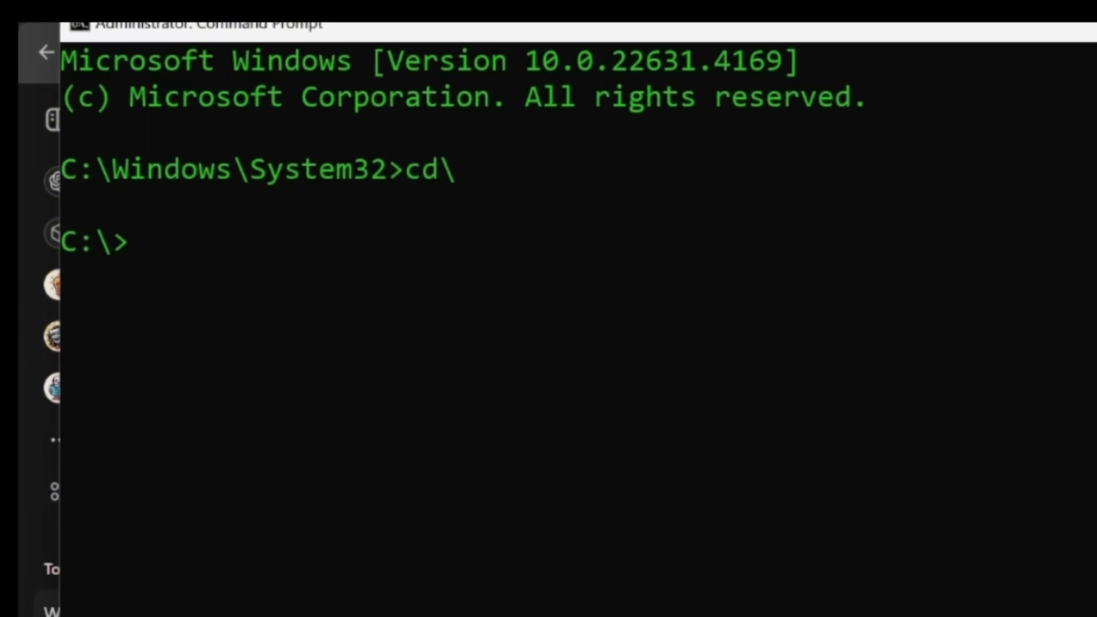
Run pip install pillow watchdog, then start webp2png.py in Notepad.
type("pip install pillow watchdog")
type("note")
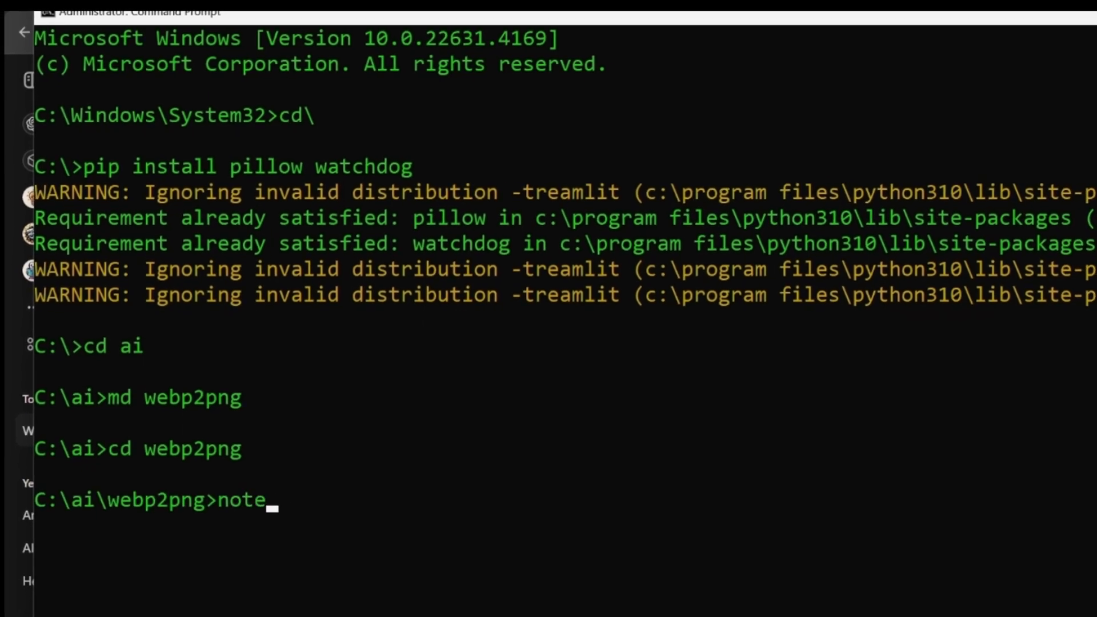
type("pad")
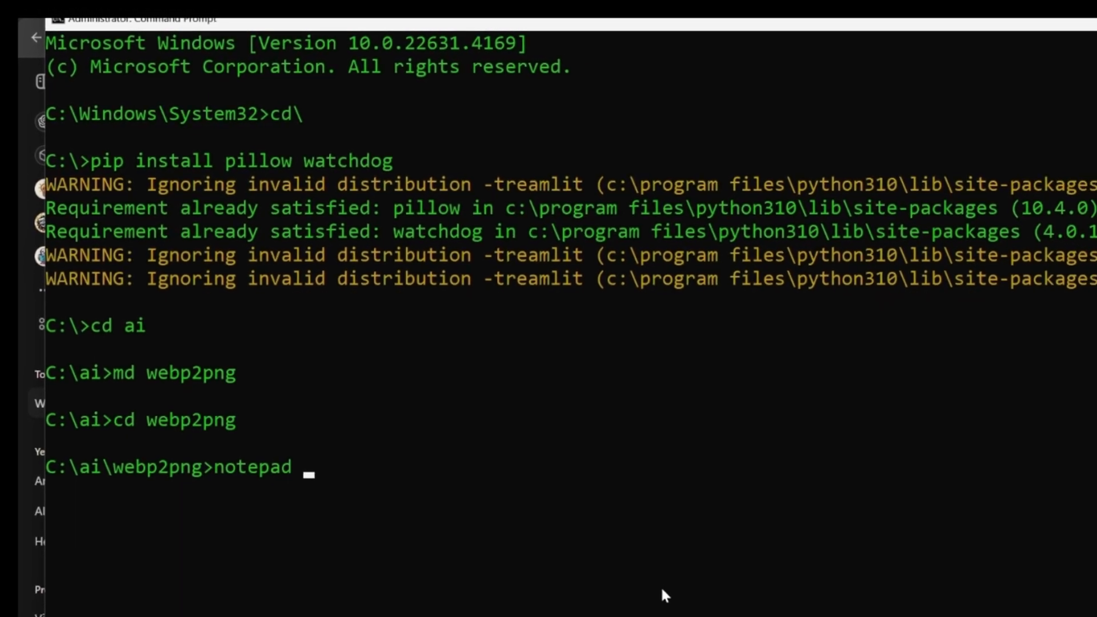
type("webp2")
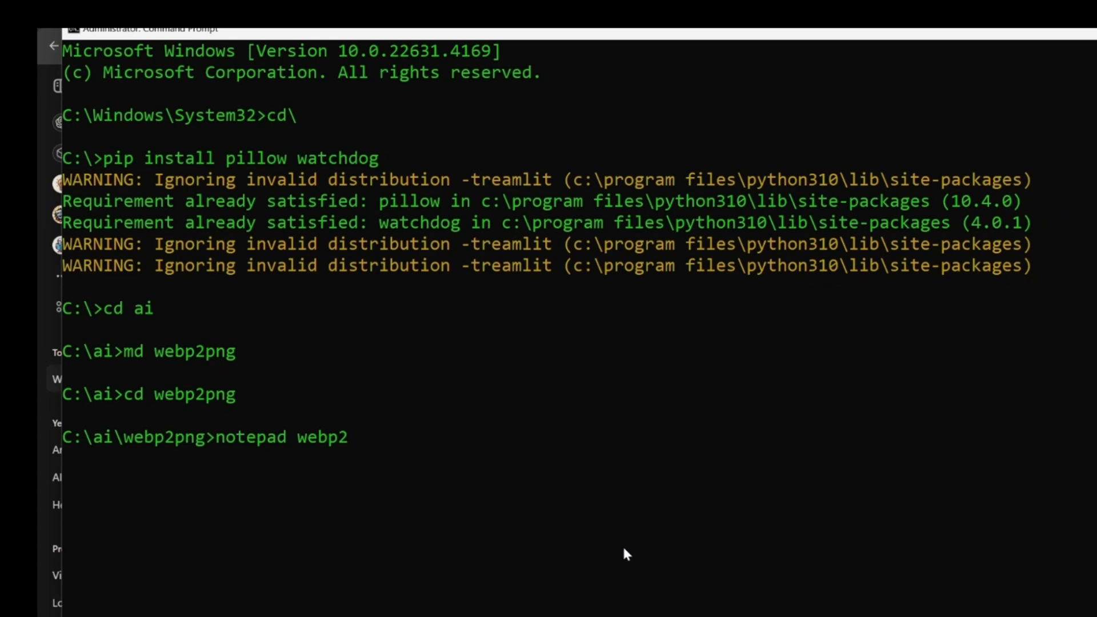
key("enter")
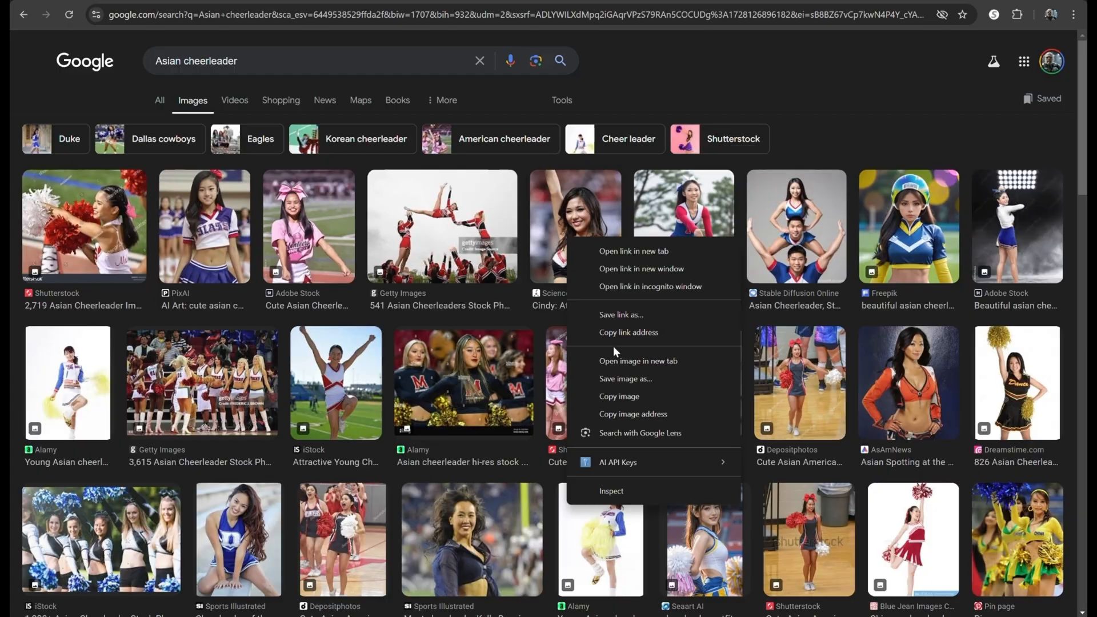
Replace the Google Images query with a search for 'webp of' images.
left_click(624, 378)
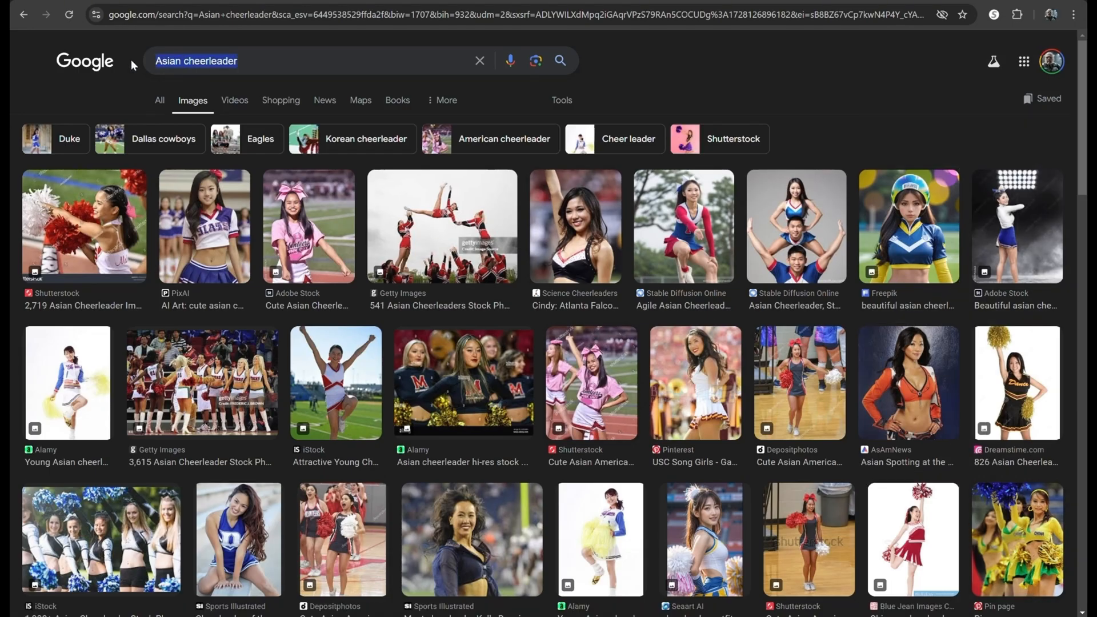
type("webp of")
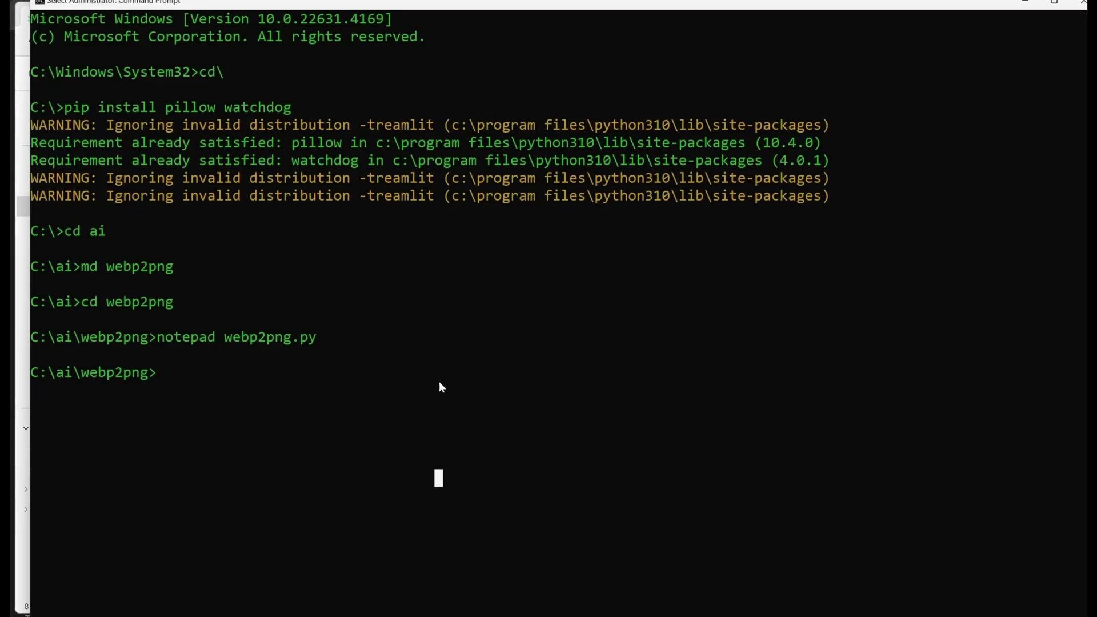
Run python webp2png.py, save a WebP test image to Downloads, and select the resulting error output.
type("pytho")
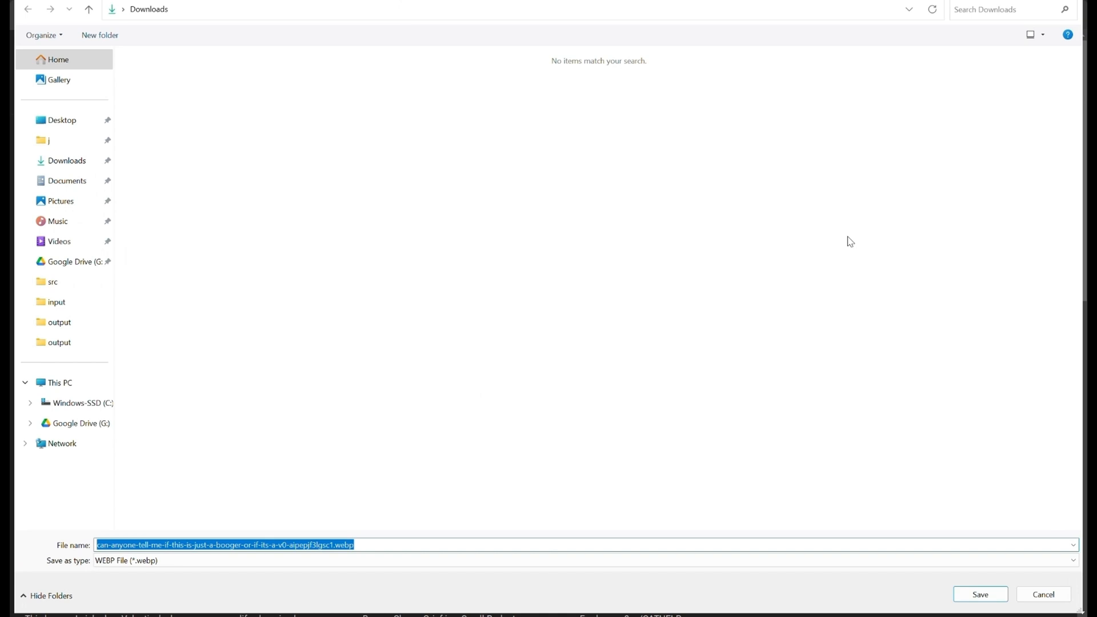
left_click(979, 594)
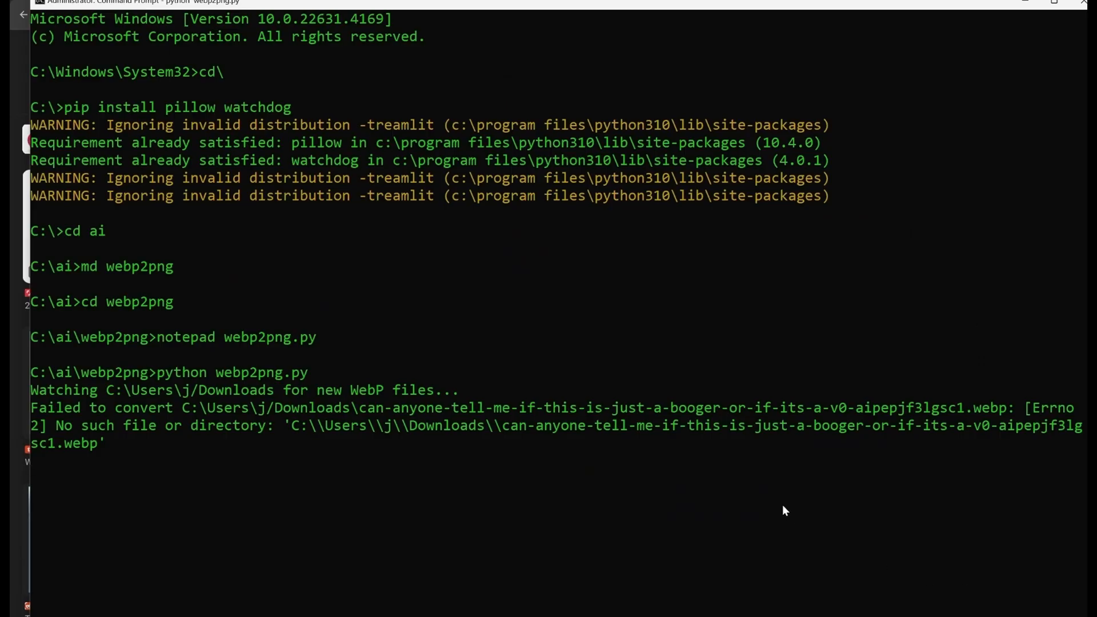
mouse_move(114, 443)
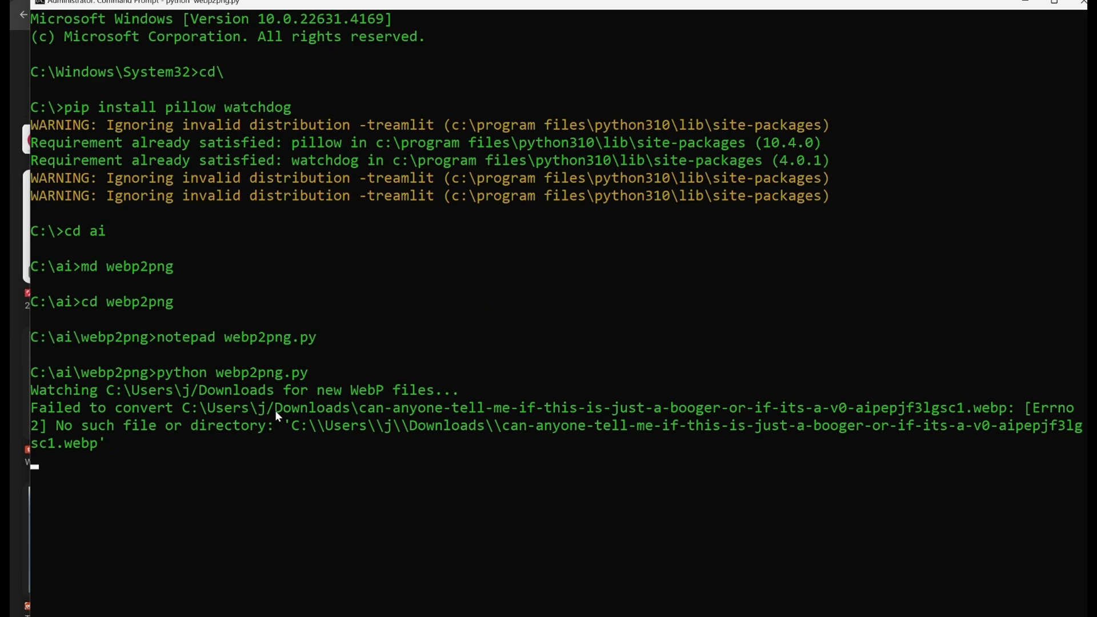
left_click_drag(32, 373, 109, 449)
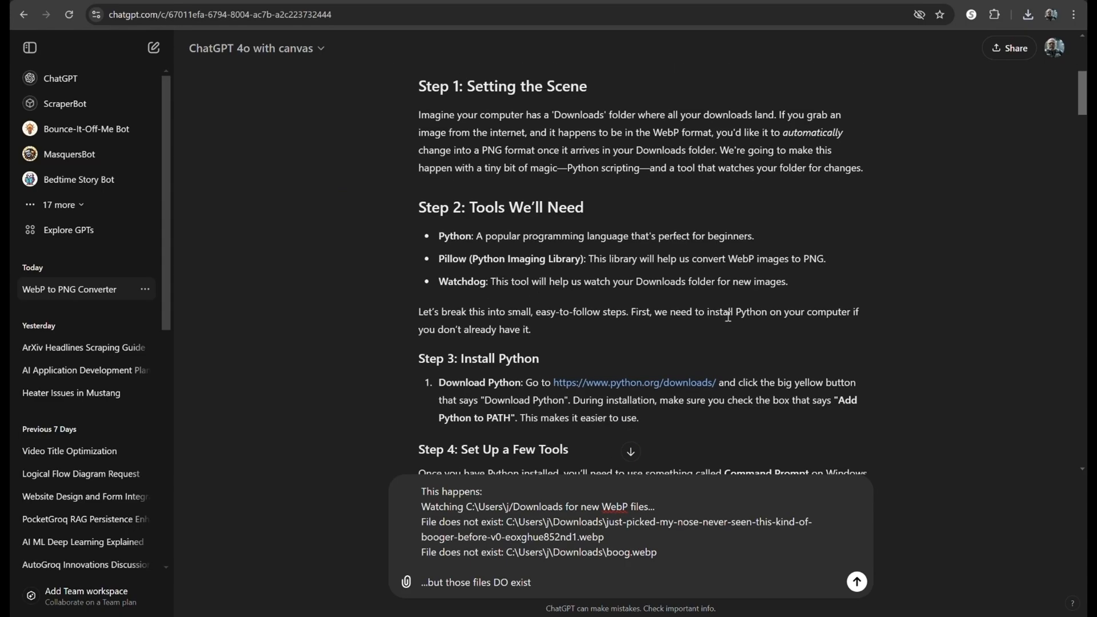
Finish the error report message, then move wow.webp into the Downloads folder as a test.
type(", because that's what tri")
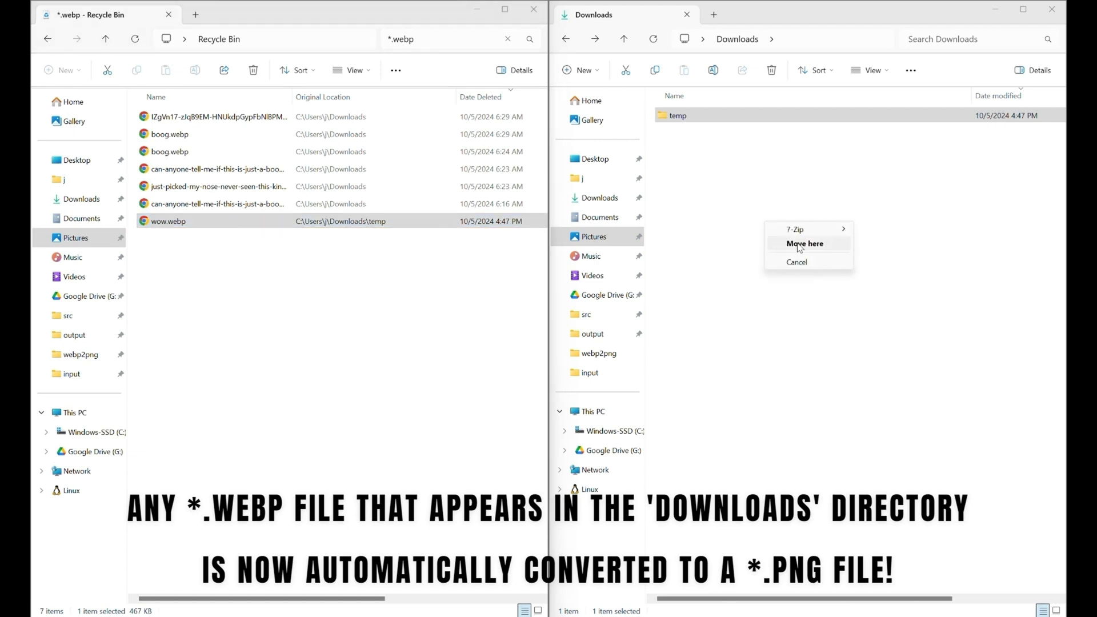
left_click(804, 244)
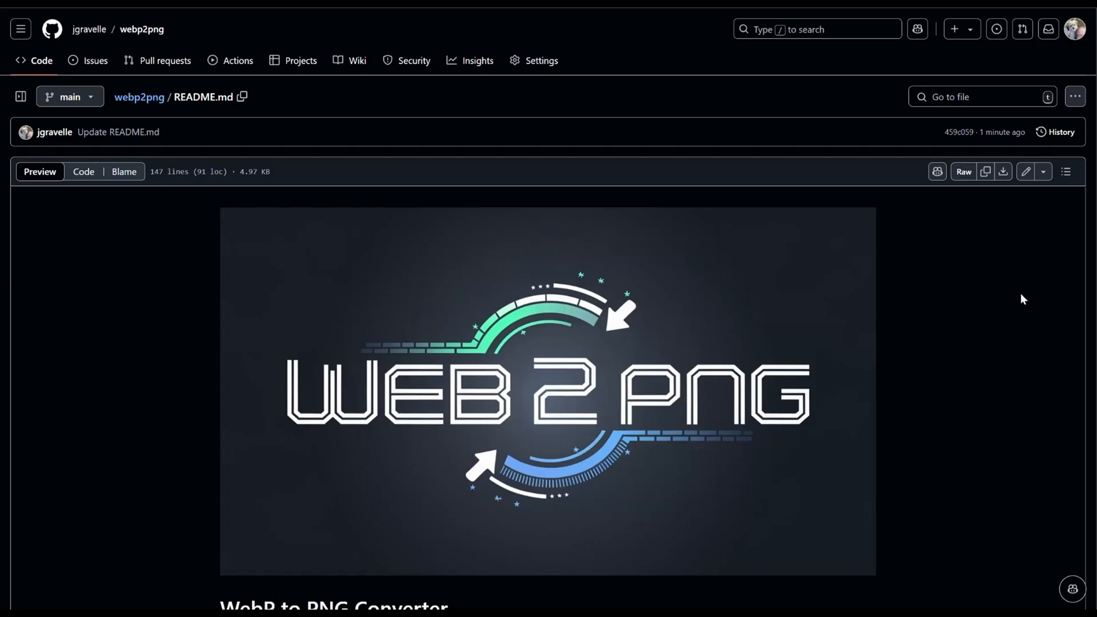
scroll("down", 3)
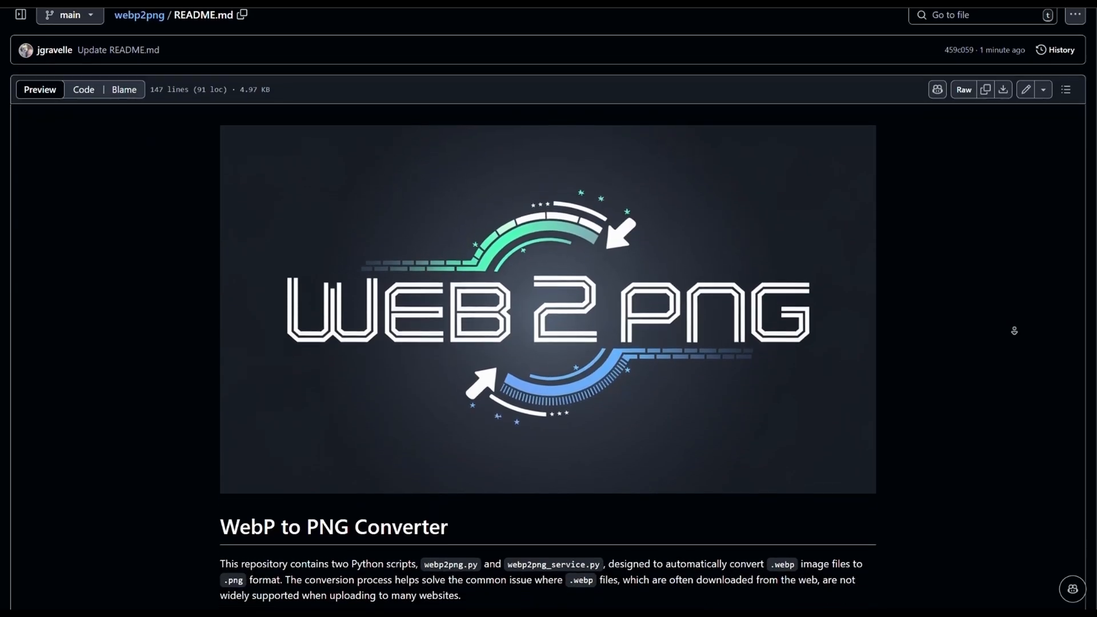
scroll("down", 3)
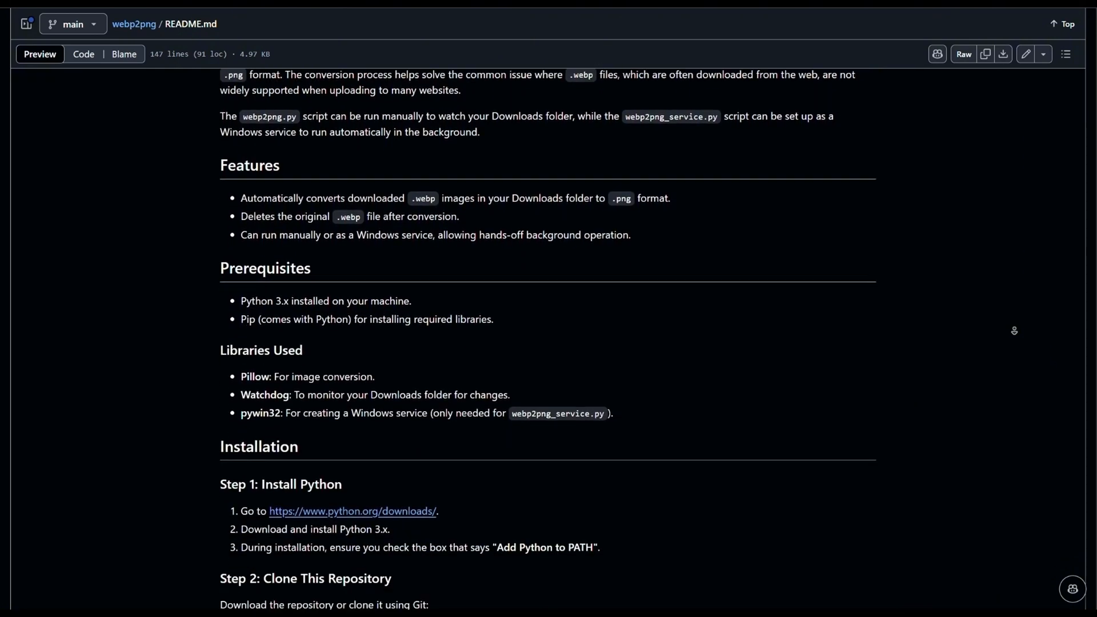
scroll("down", 3)
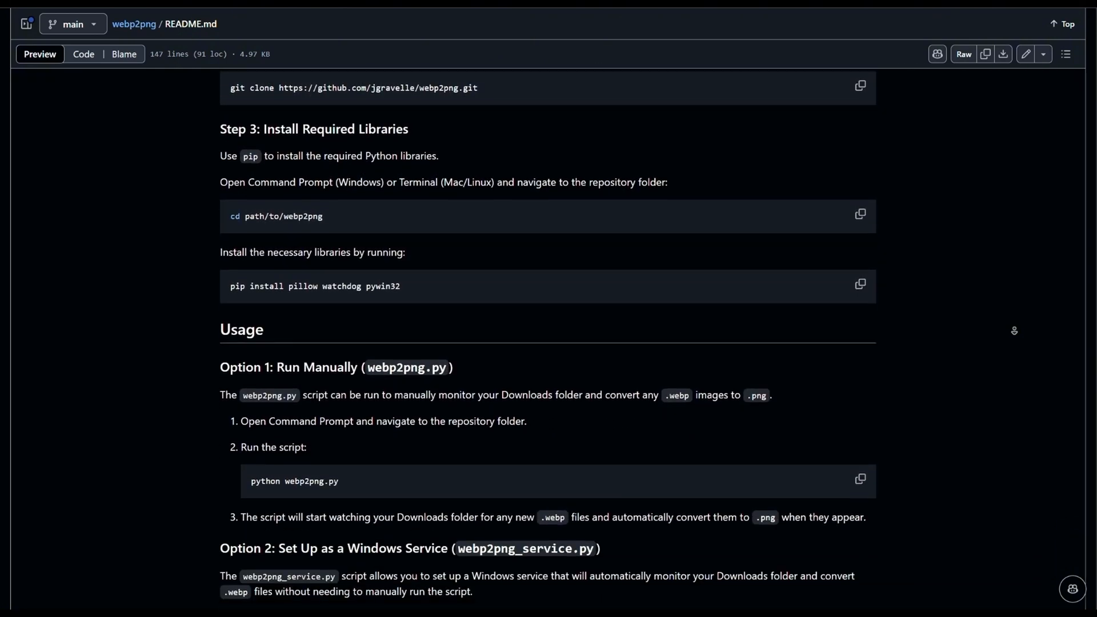
scroll("down", 3)
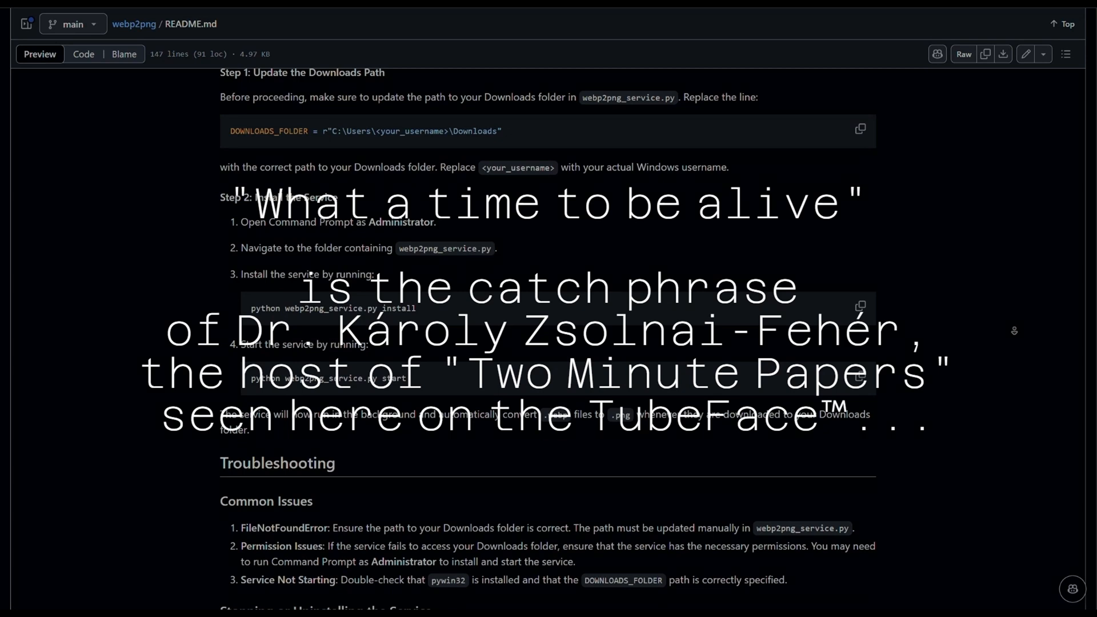